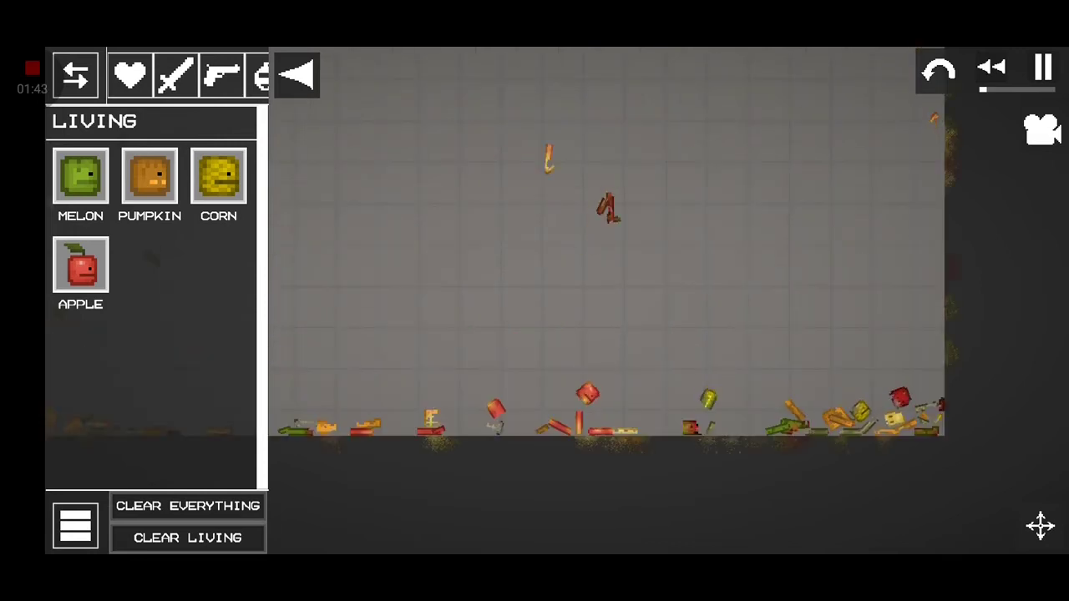
- Clear everything from the sandbox, removing all spawned fruit characters and debris
click(187, 505)
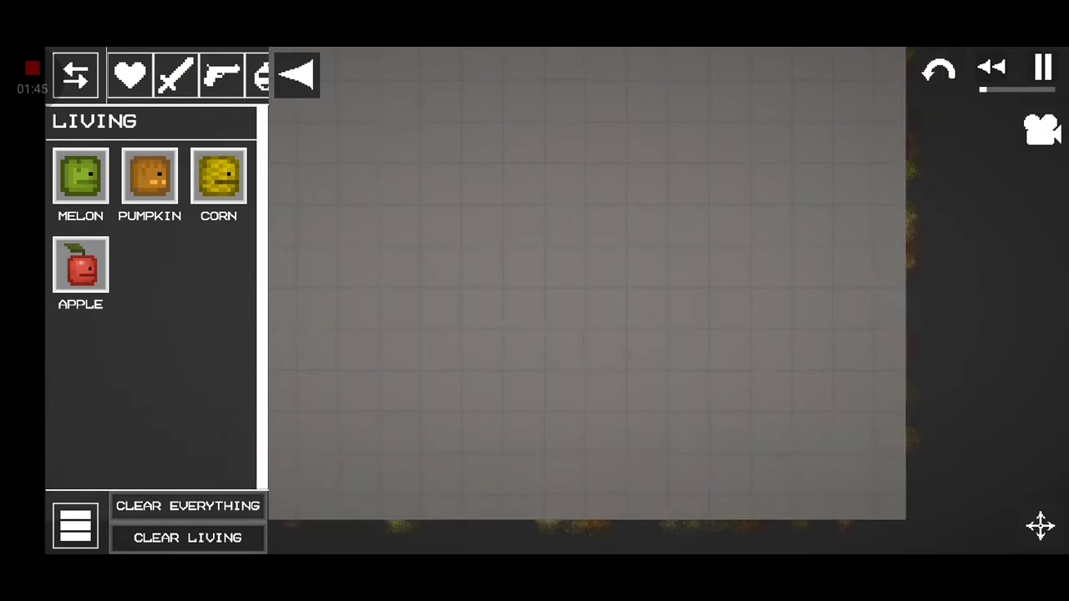